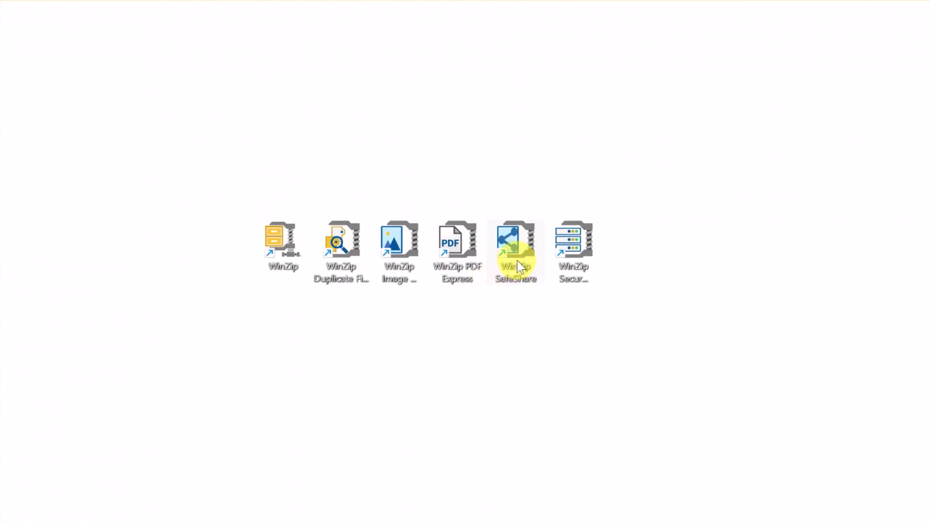
Launch WinZip SafeShare and select New WinZip File.zip for sharing.
double_click(515, 244)
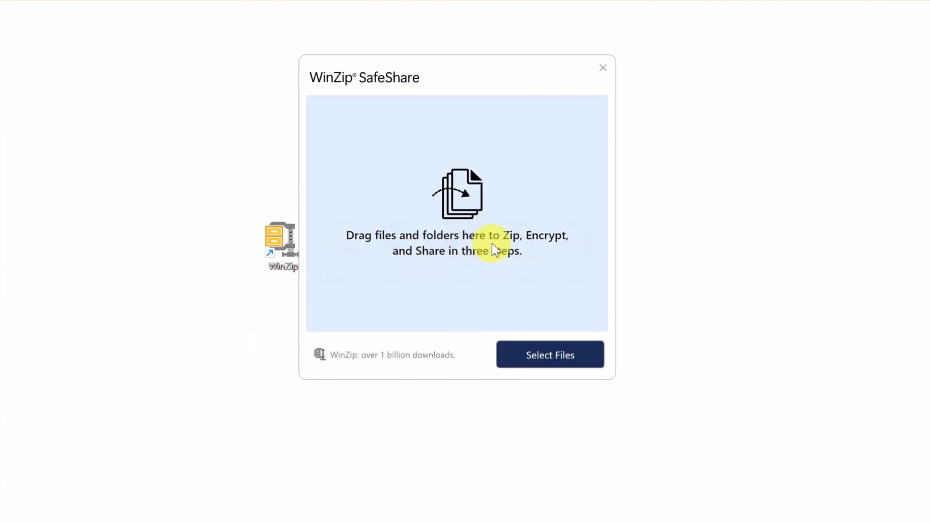
left_click(549, 354)
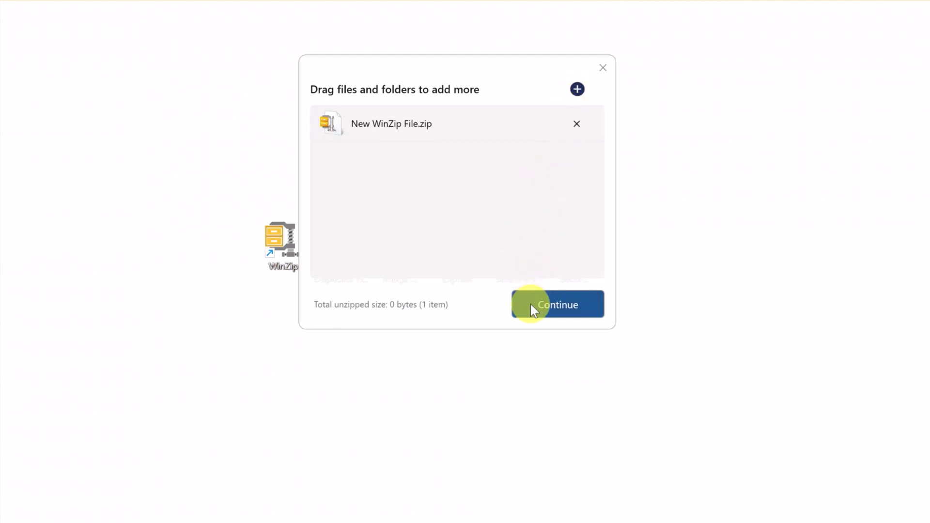
Choose email attachment sharing, enable encryption, and reveal and copy the generated password.
left_click(557, 304)
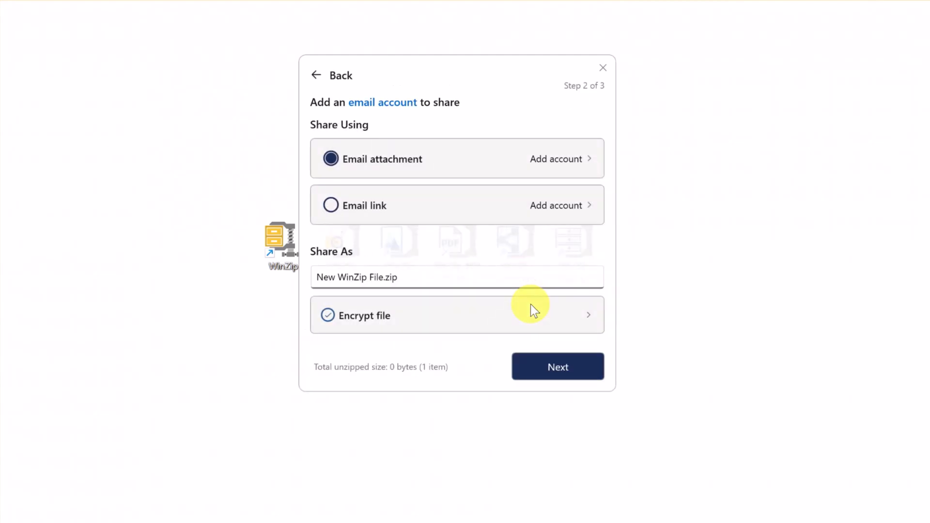
left_click(331, 206)
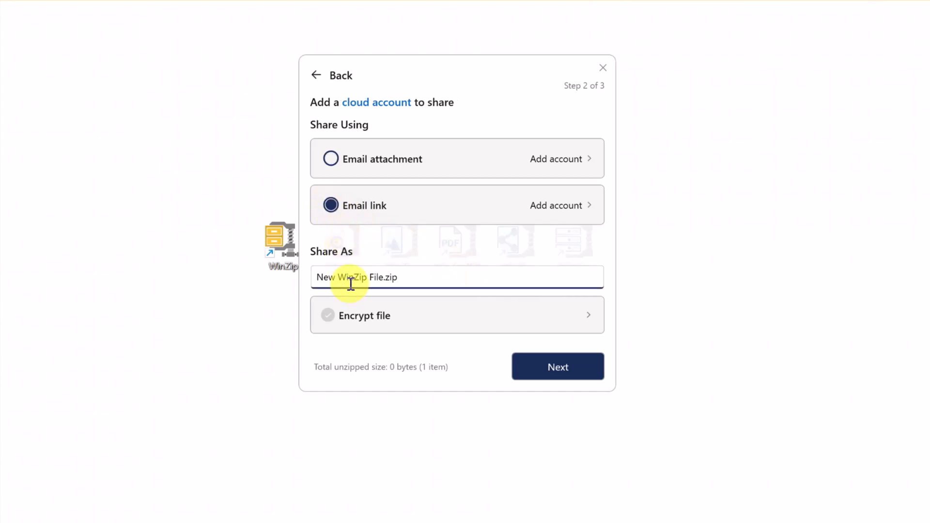
left_click(329, 315)
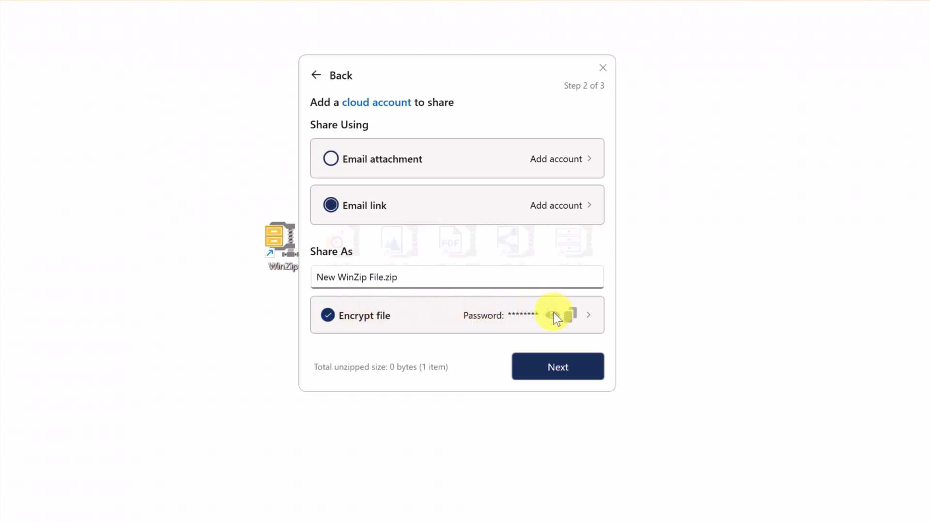
left_click(552, 315)
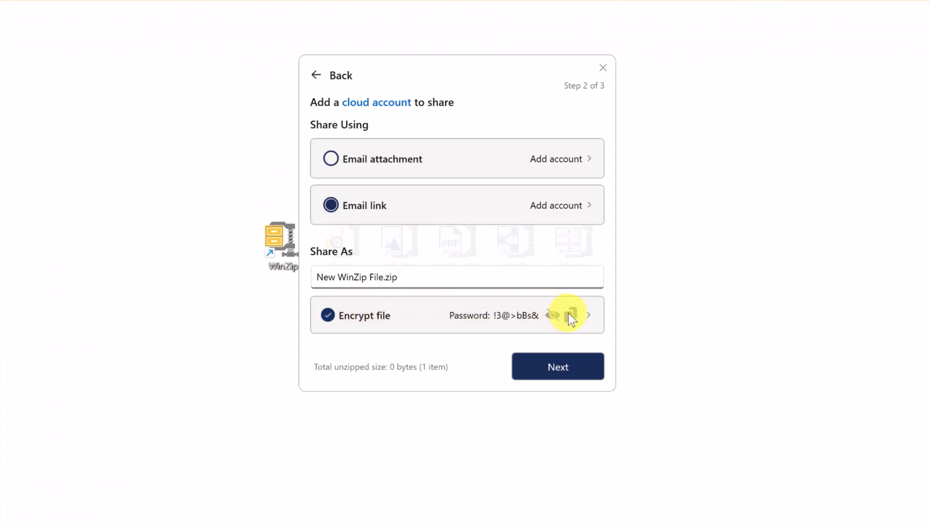
left_click(571, 315)
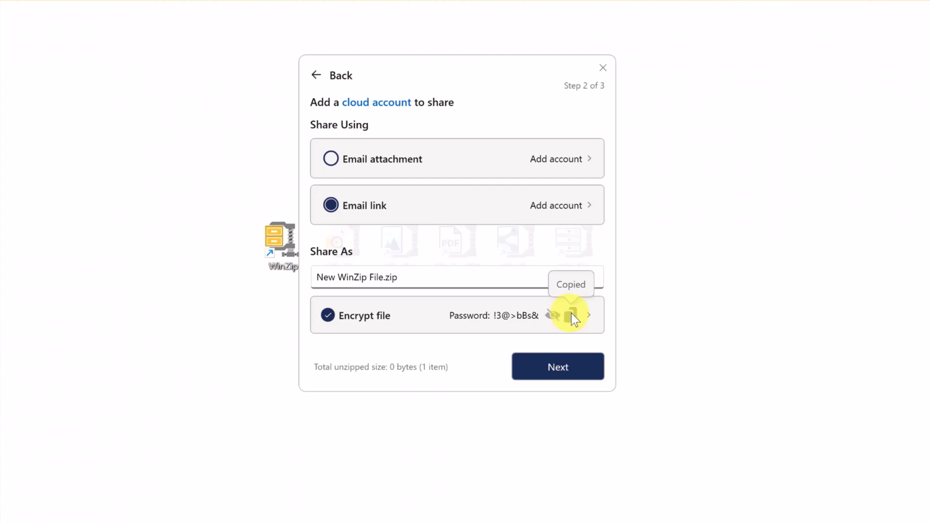
left_click(572, 315)
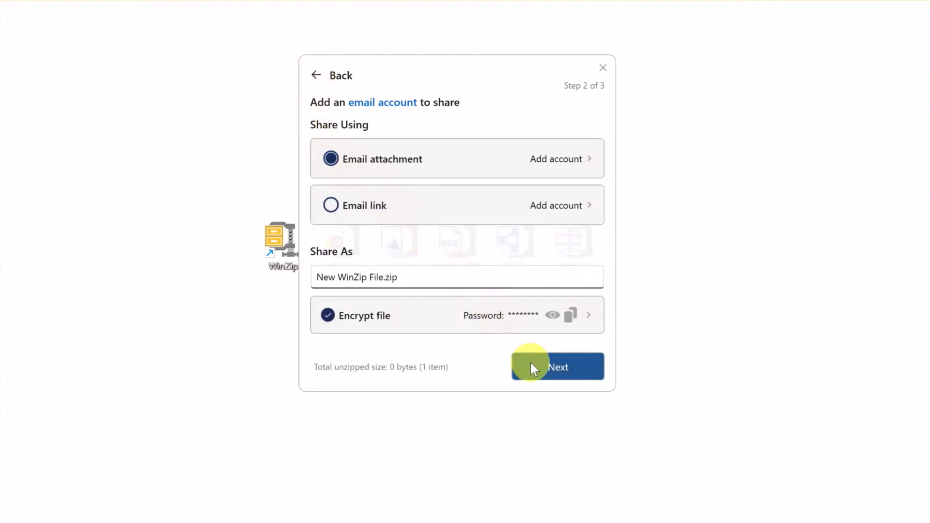
Advance to the email step and add a Gmail account under Manage email accounts.
left_click(557, 366)
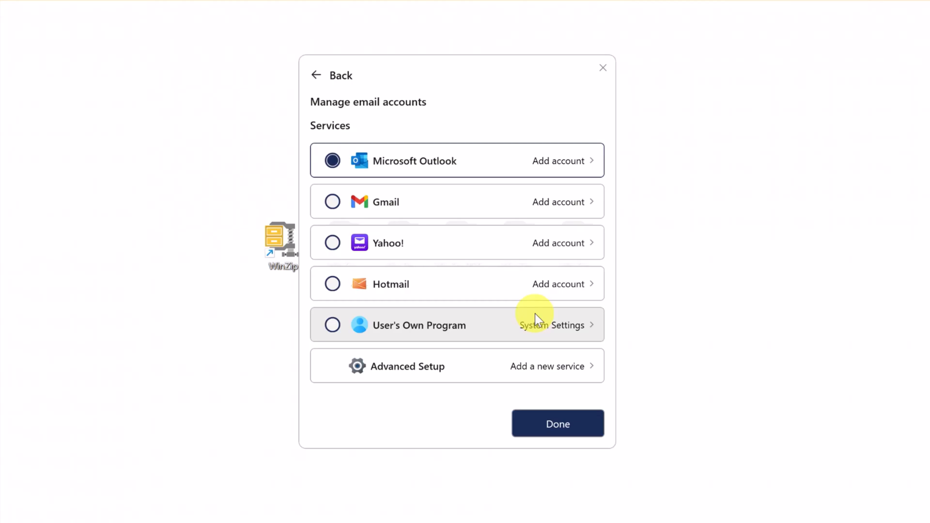
mouse_move(512, 211)
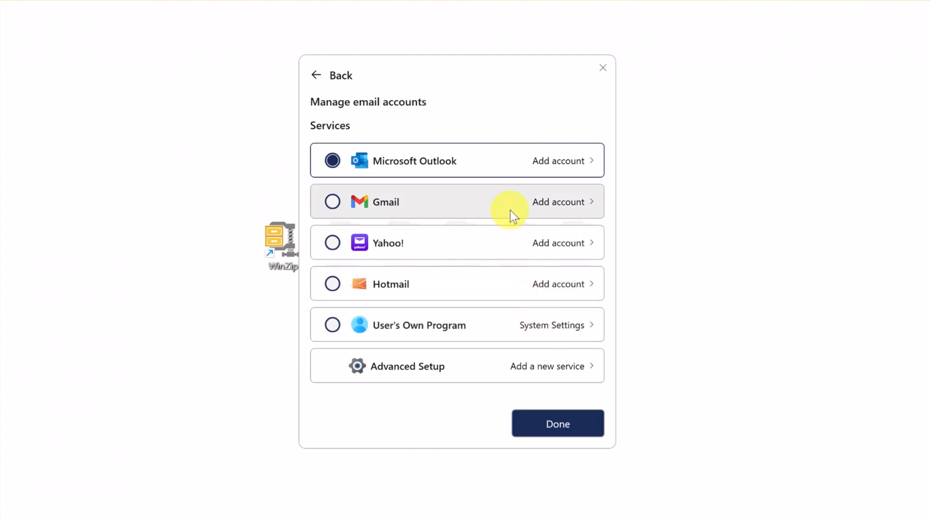
left_click(557, 201)
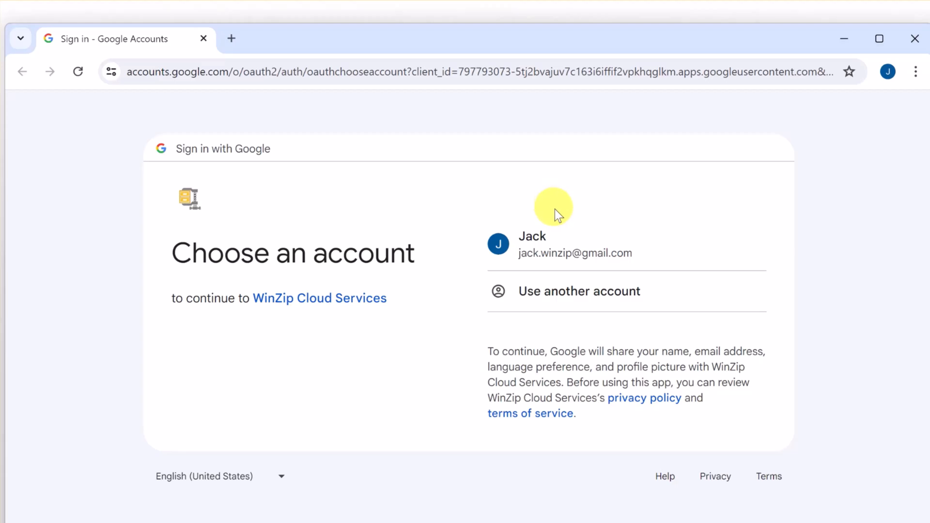
Authorize WinZip Cloud Services on the Google account, close the browser, and share the zip.
left_click(558, 244)
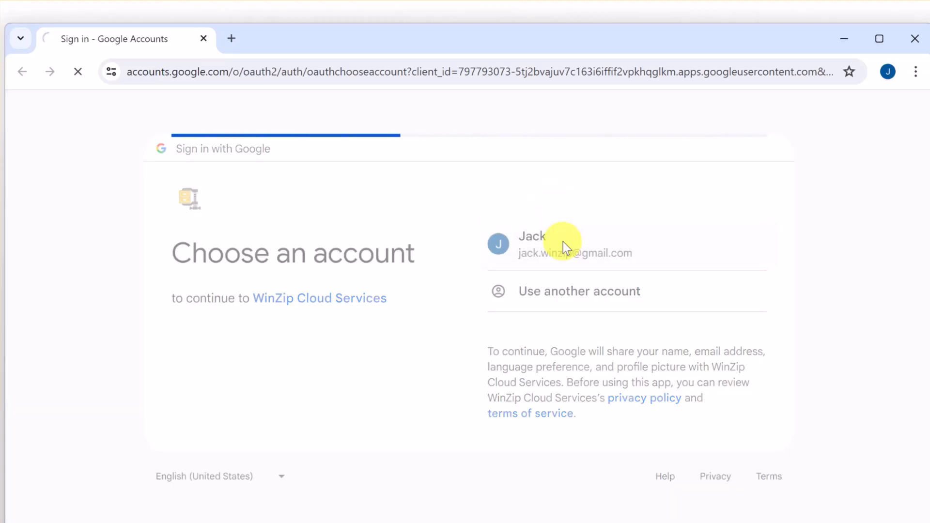
left_click(563, 244)
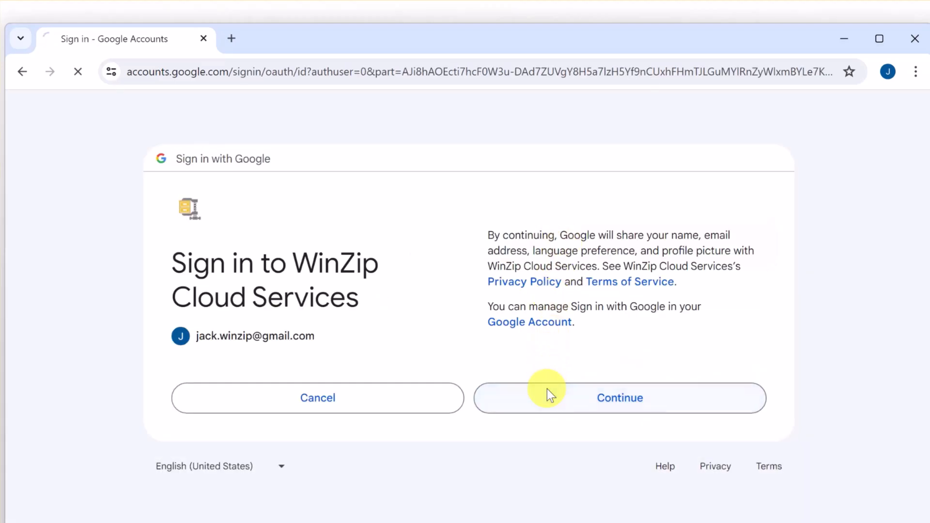
left_click(619, 397)
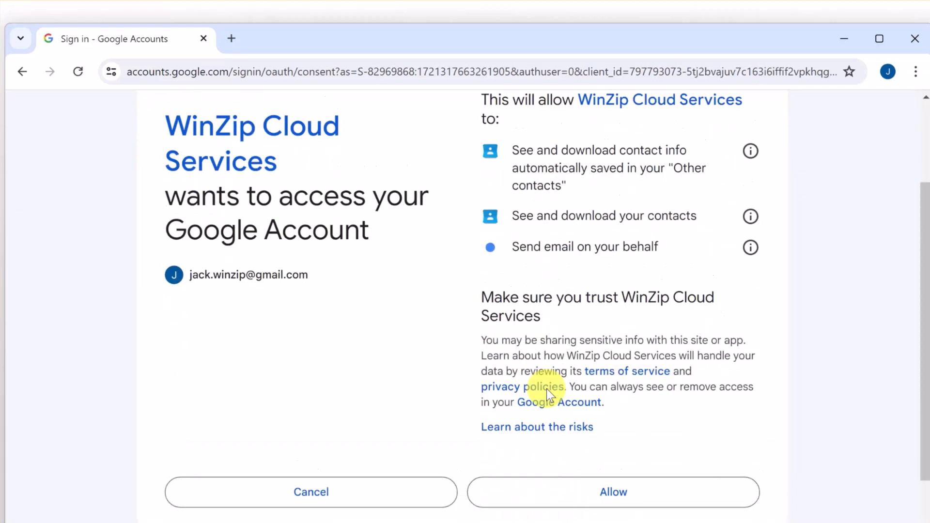
scroll("down", 3)
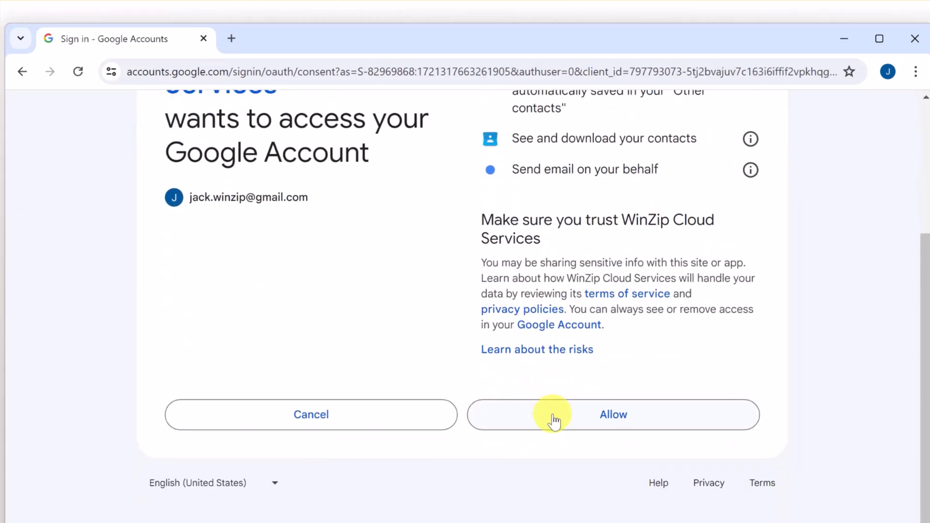
left_click(613, 414)
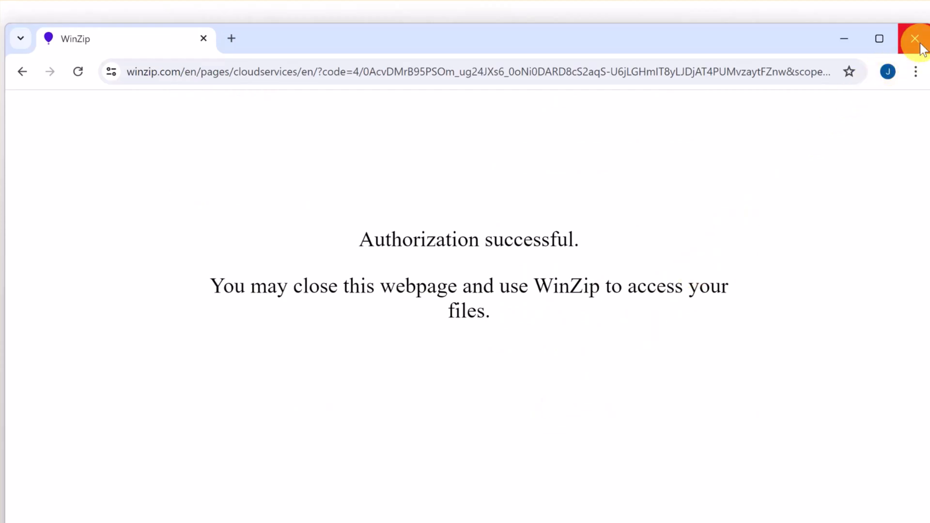
left_click(914, 39)
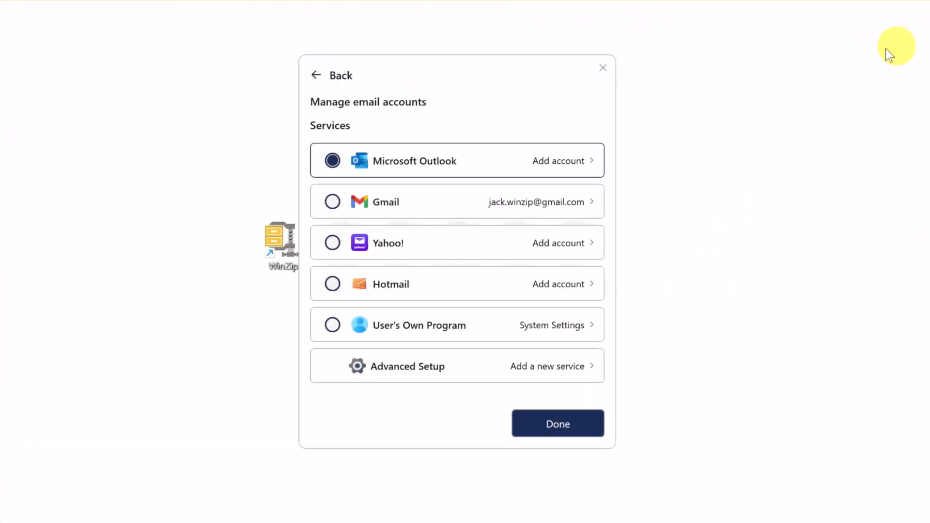
left_click(332, 201)
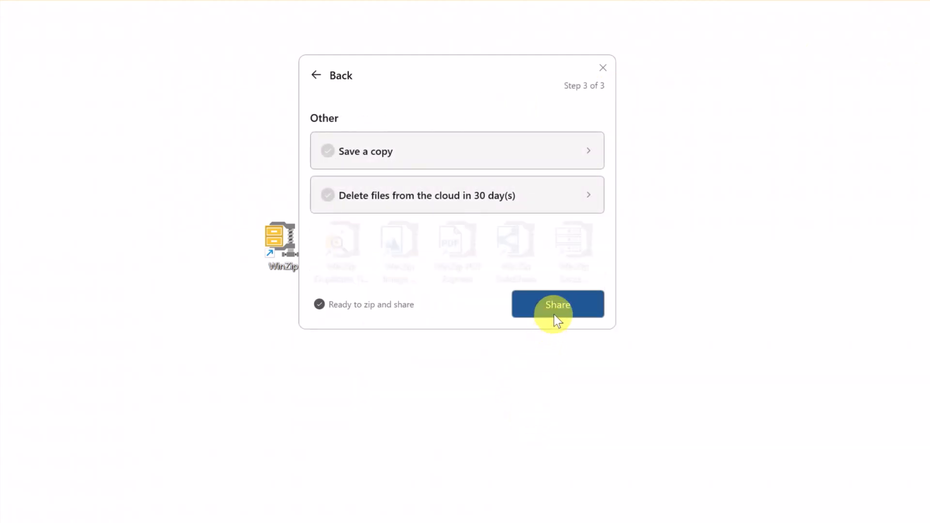
left_click(557, 304)
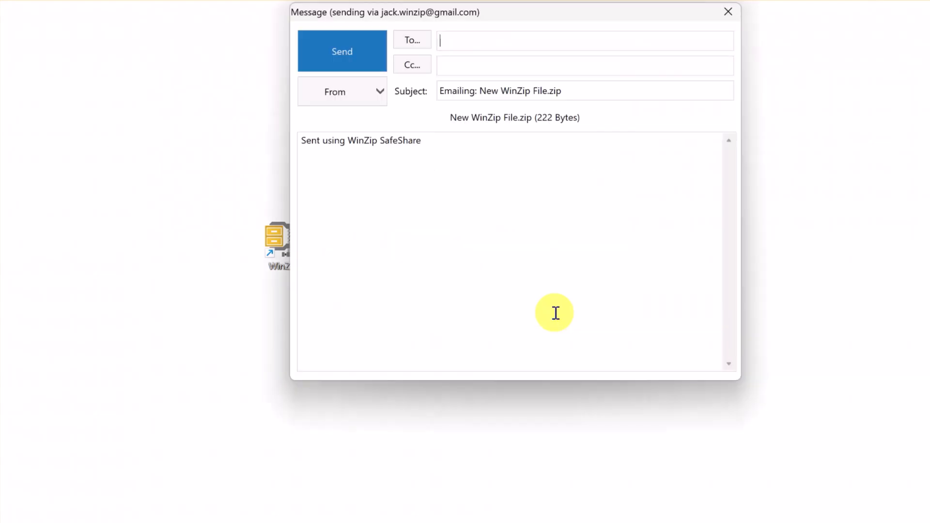
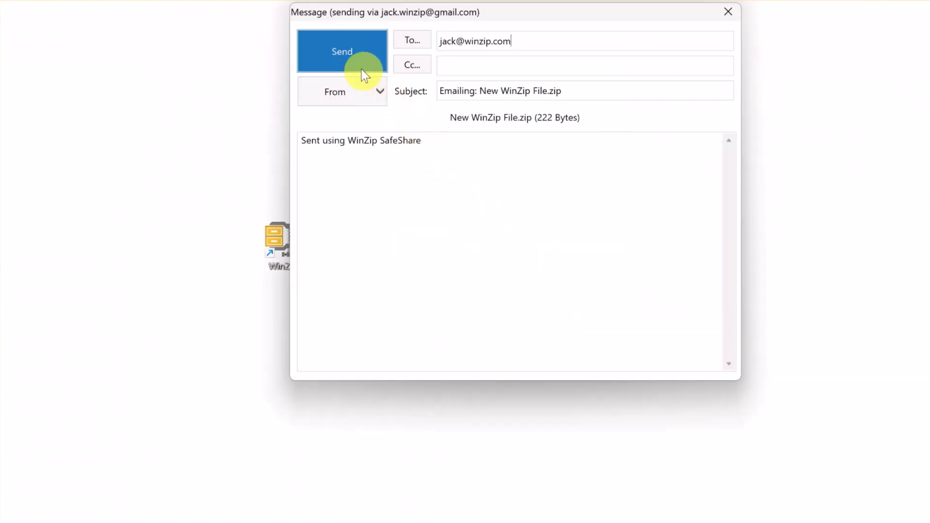
left_click(342, 51)
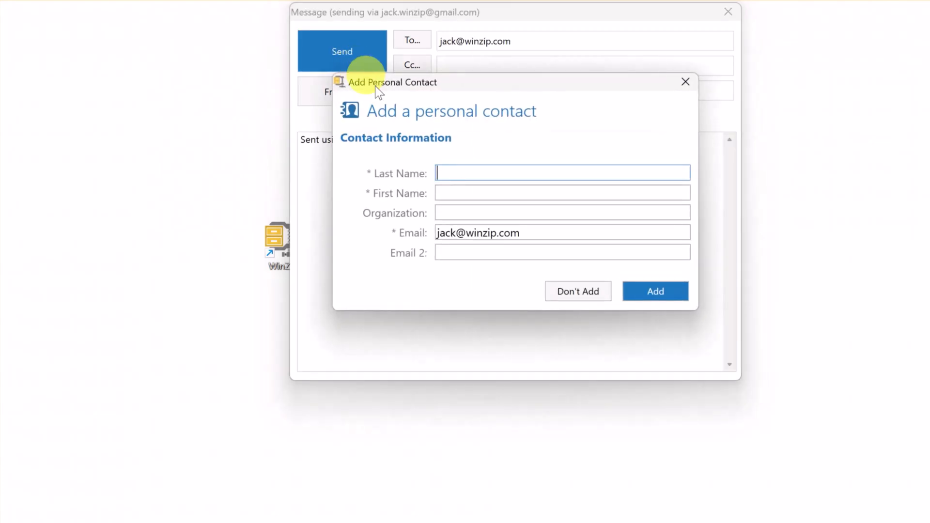
left_click(577, 292)
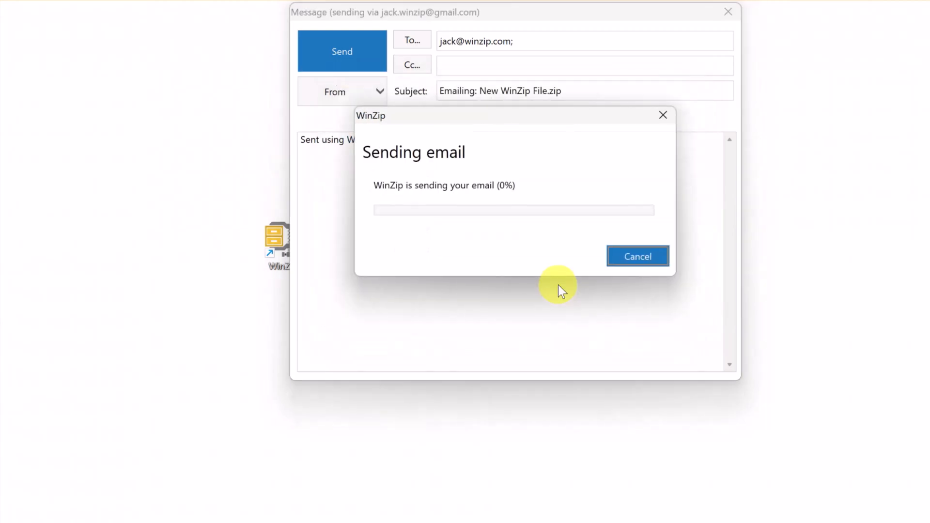